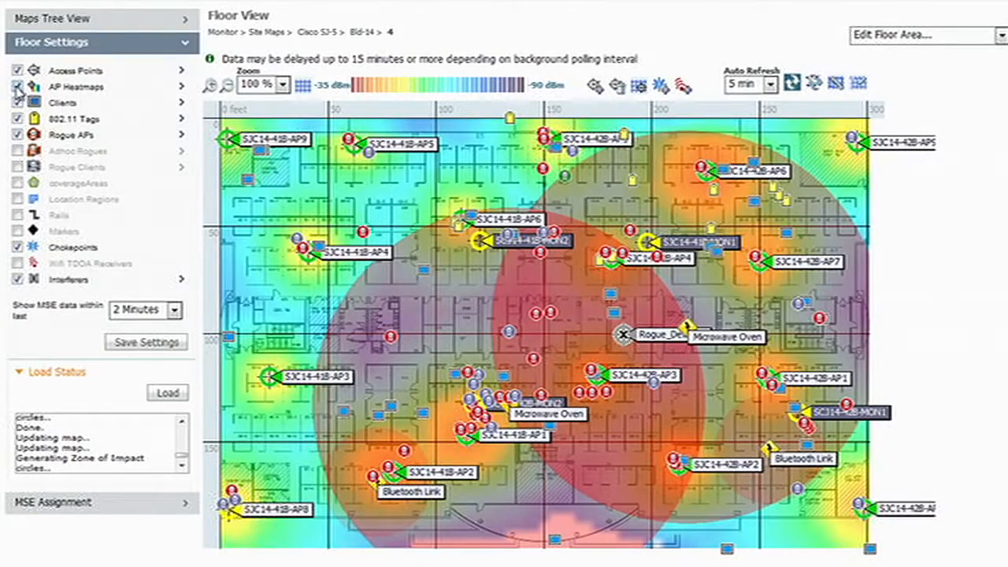
Step: Return from the Bld-14 floor 4 map to the My NCS Dashboard via Home
click(18, 87)
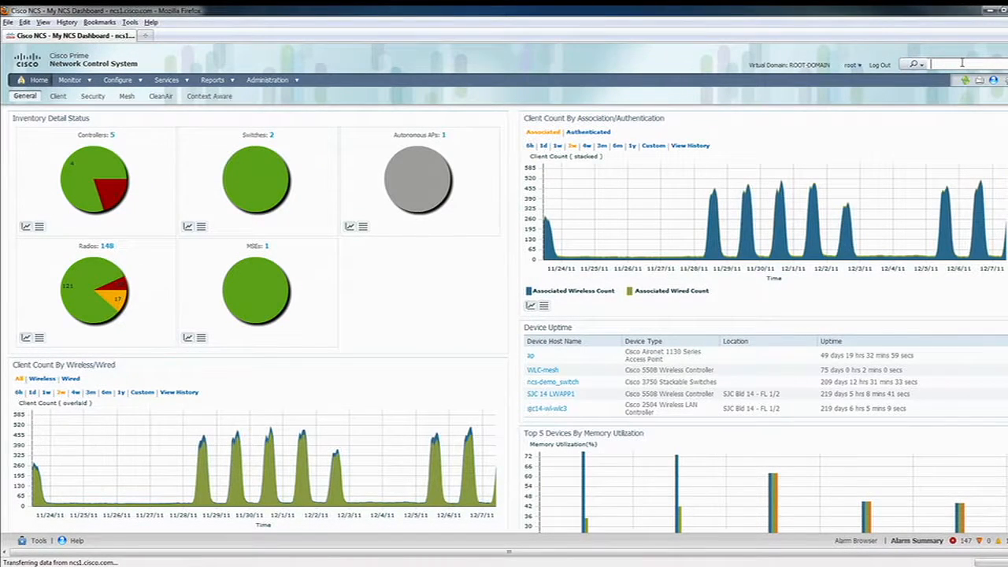
Step: Search for client bofriday, view the matching clients list, then show a client's location on the floor map
text(bofriday)
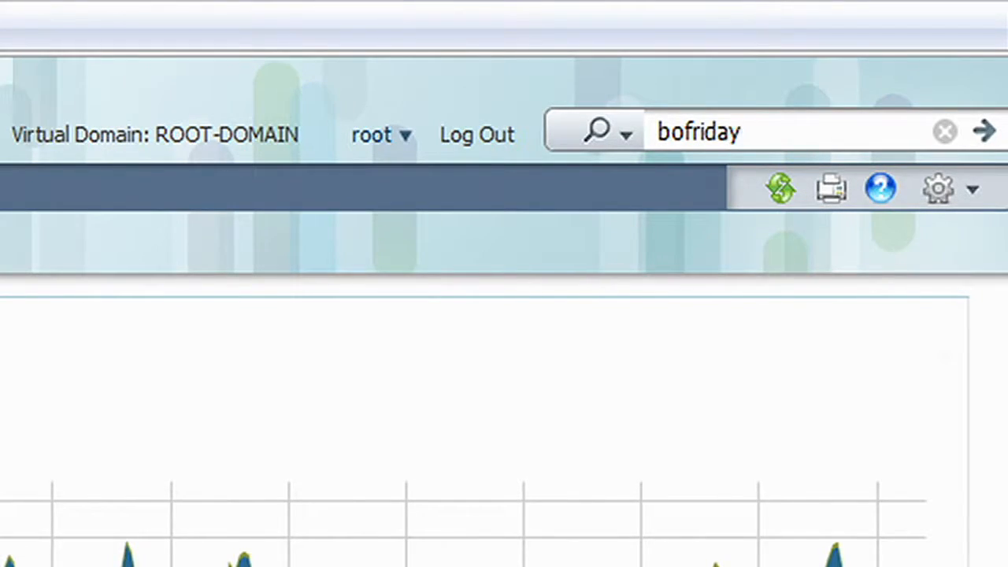
click(983, 128)
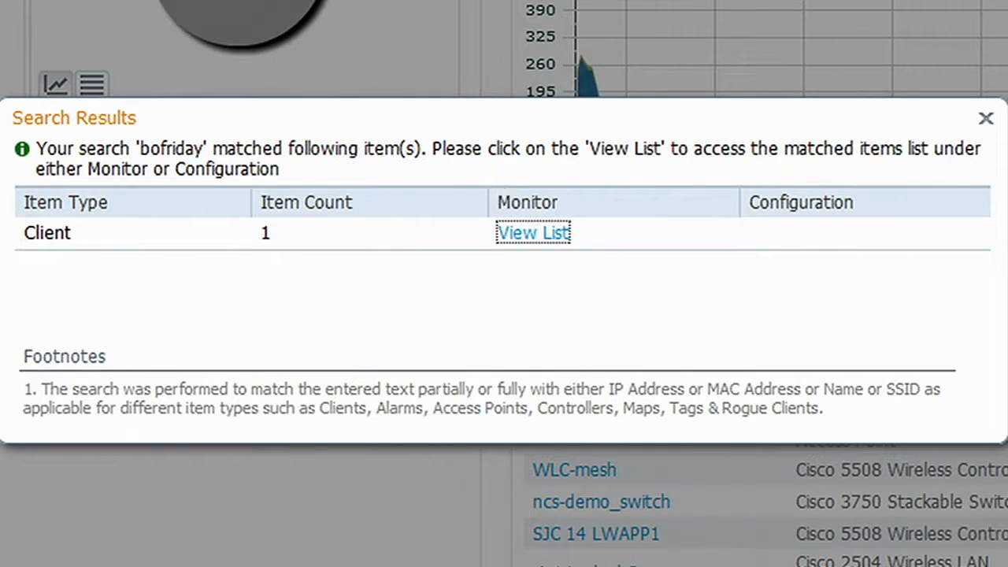
click(532, 231)
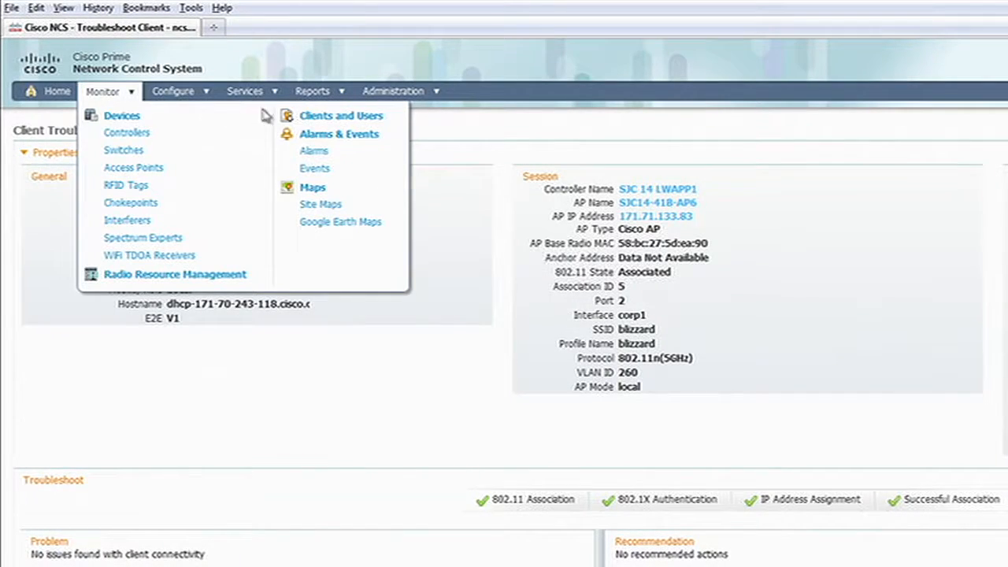
click(340, 115)
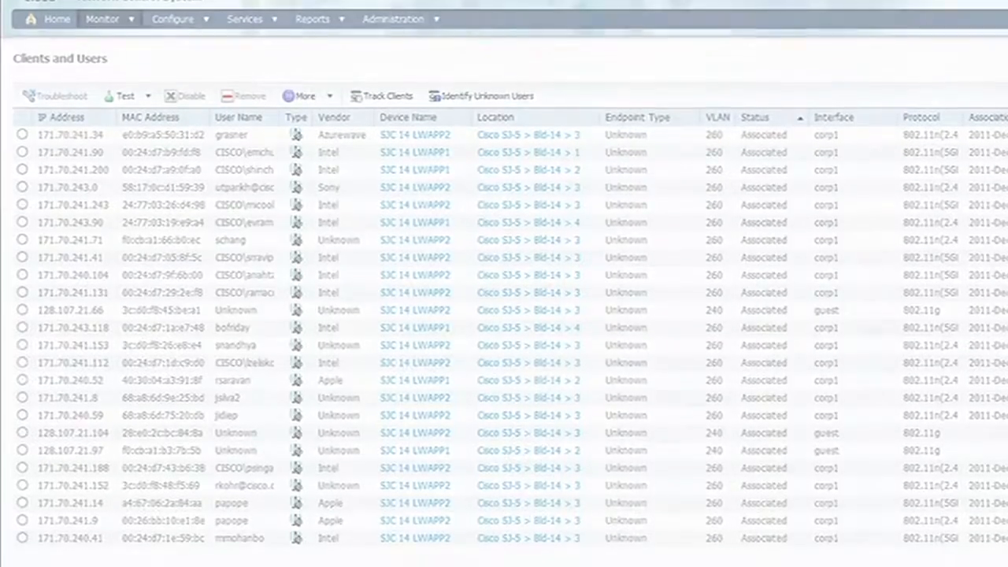
click(340, 72)
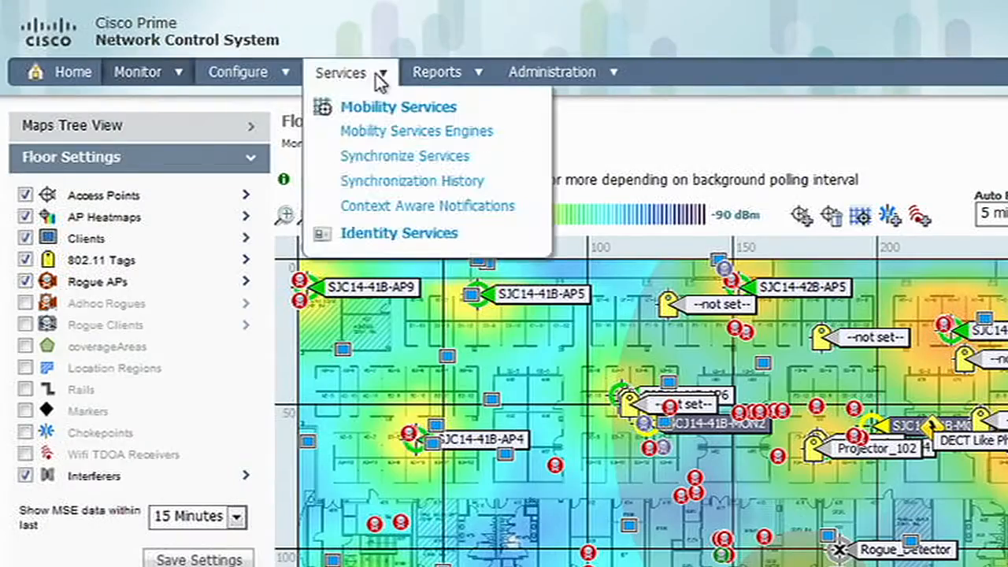
Step: Show the Bld-14 floor 3 site map with only access points displayed
click(416, 131)
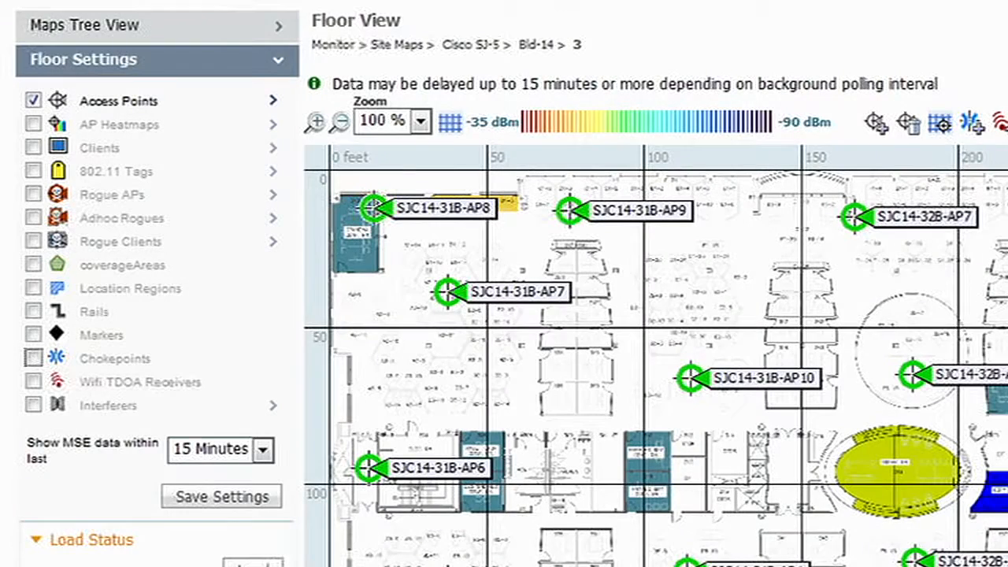
Step: Enable Rogue APs, Adhoc Rogues and Rogue Clients overlays on the floor 3 map
click(33, 195)
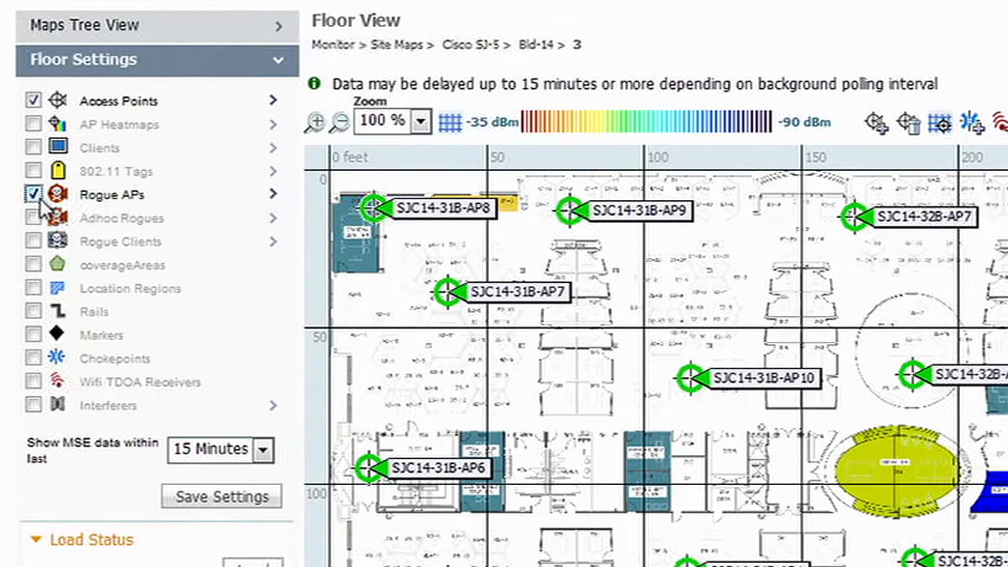
click(33, 217)
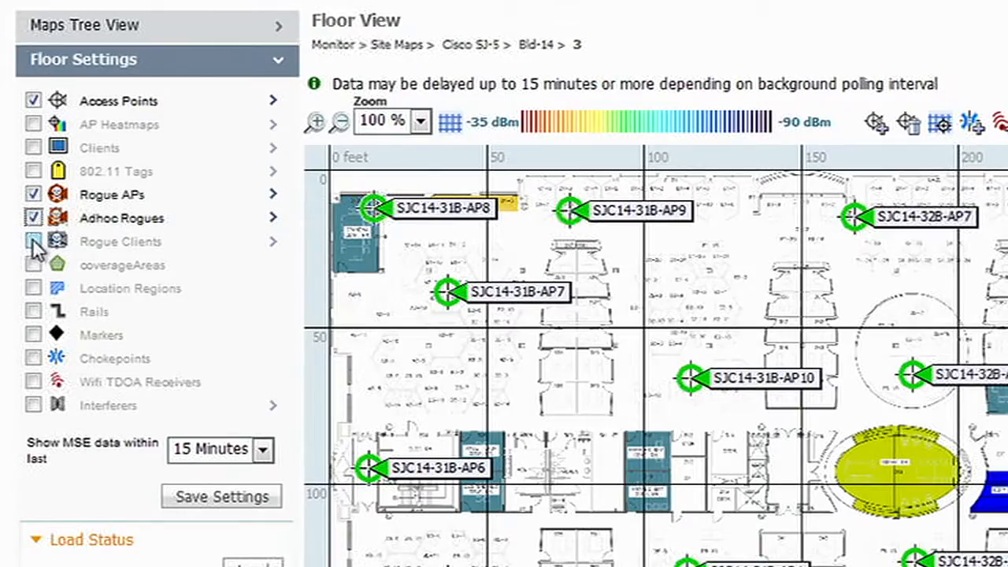
click(33, 242)
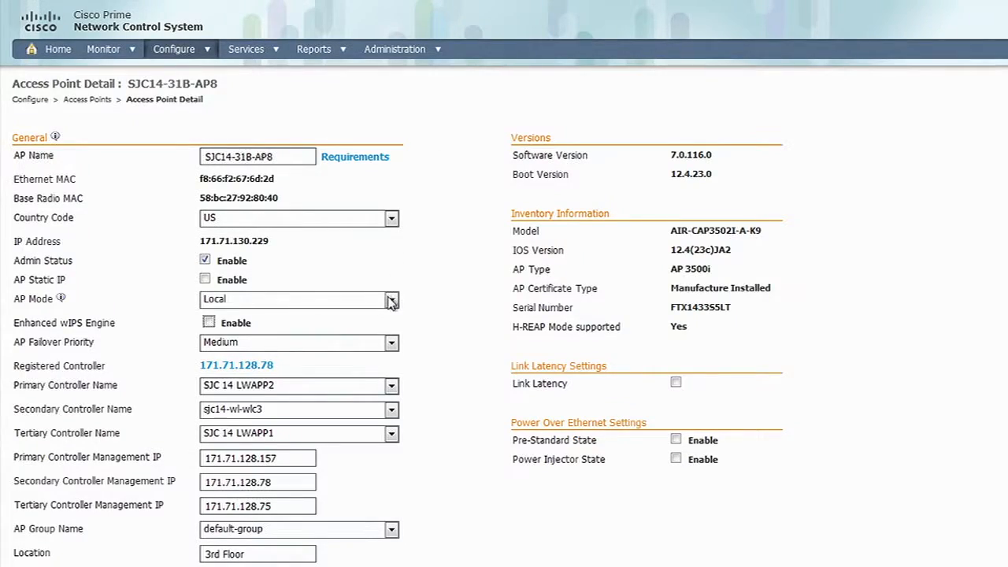
Step: Set SJC14-31B-AP8's AP Mode from Local to Monitor on its detail page
click(391, 299)
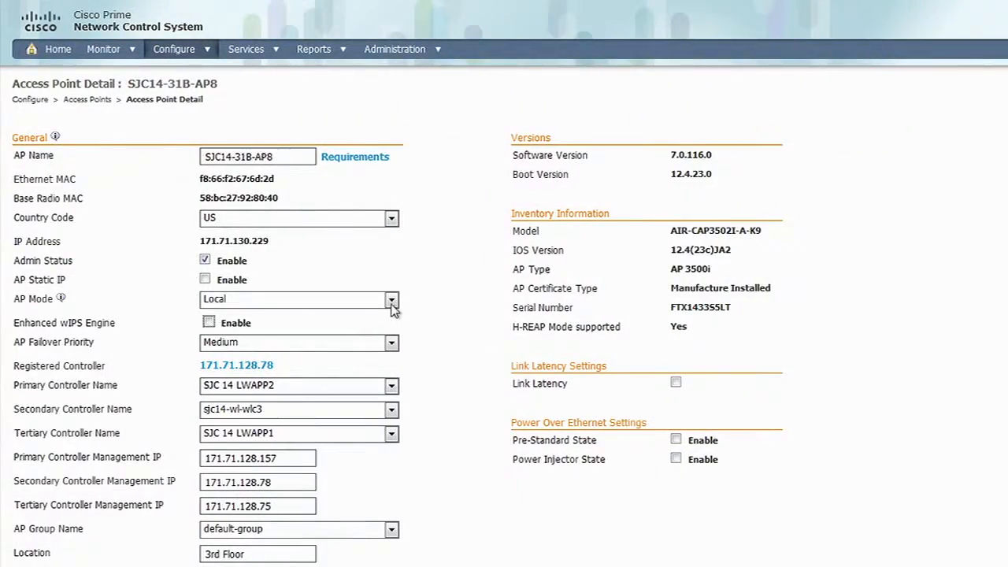
click(390, 299)
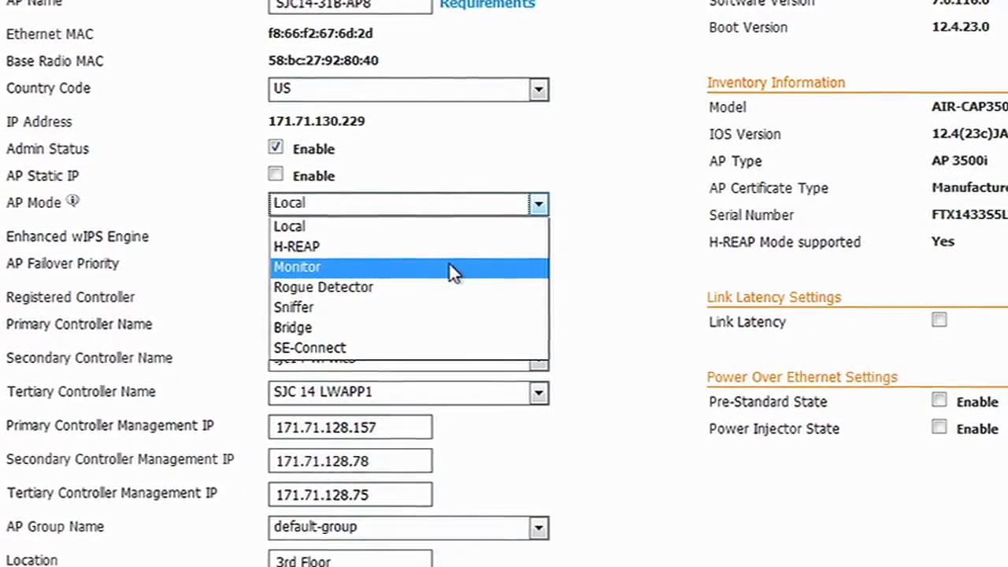
click(296, 266)
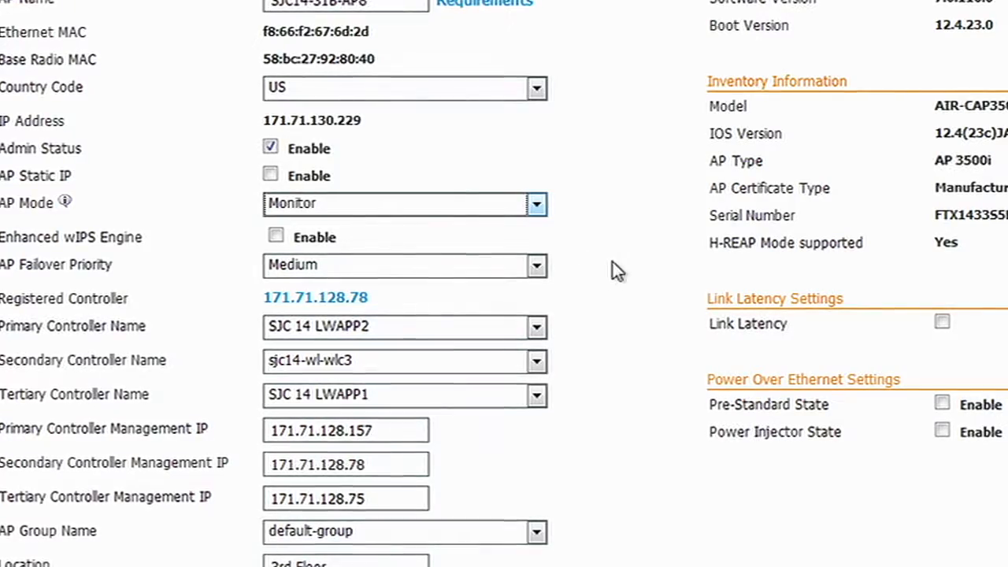